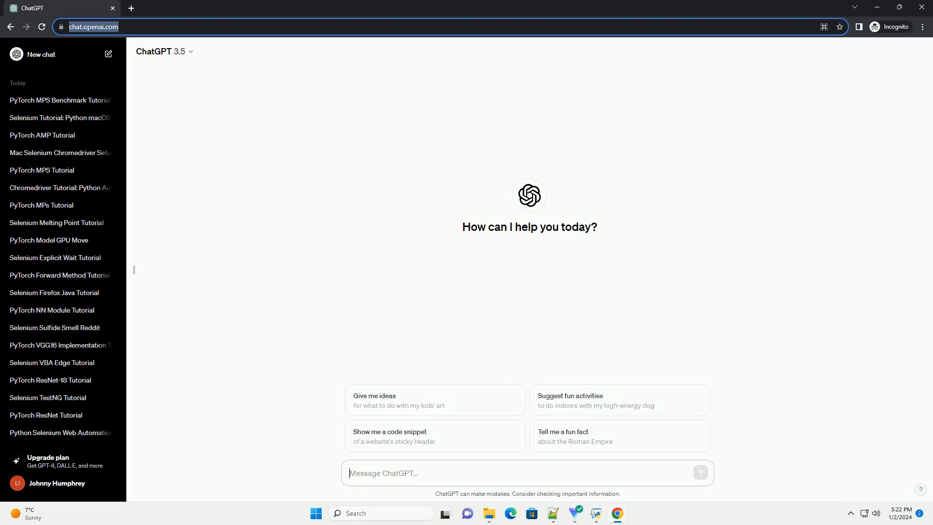
Send ChatGPT a request for an informative ChromeDriver-for-Selenium-on-Mac tutorial with code.
left_click(700, 473)
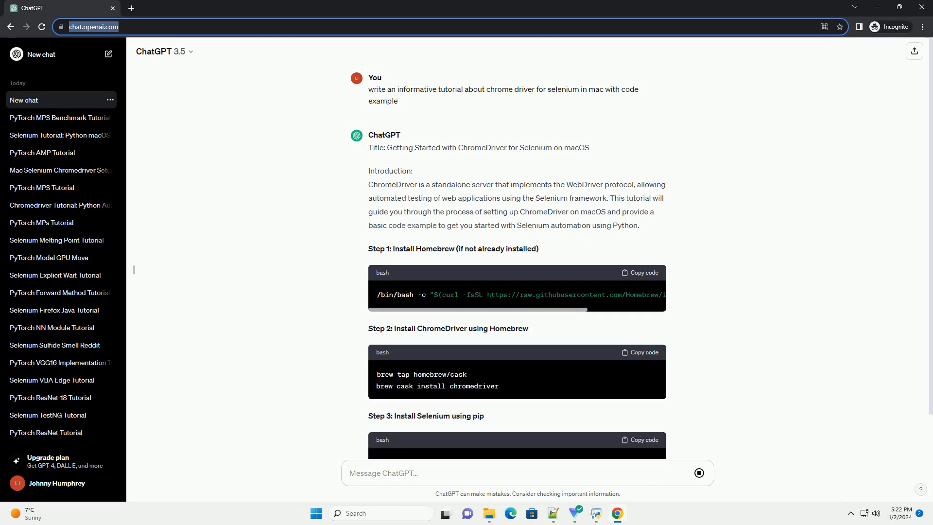
Scroll through tutorial Steps 1–5, from Homebrew install to the Python script and conclusion.
scroll("down", 3)
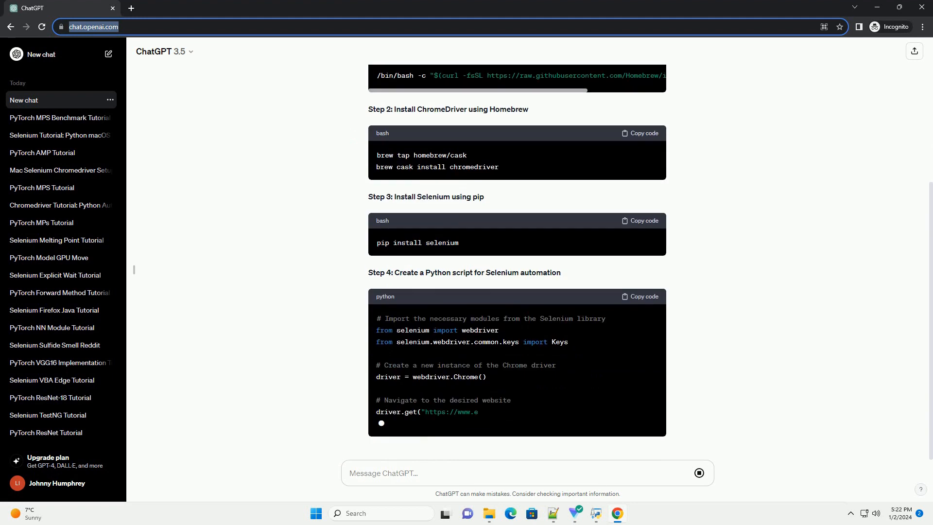
scroll("down", 3)
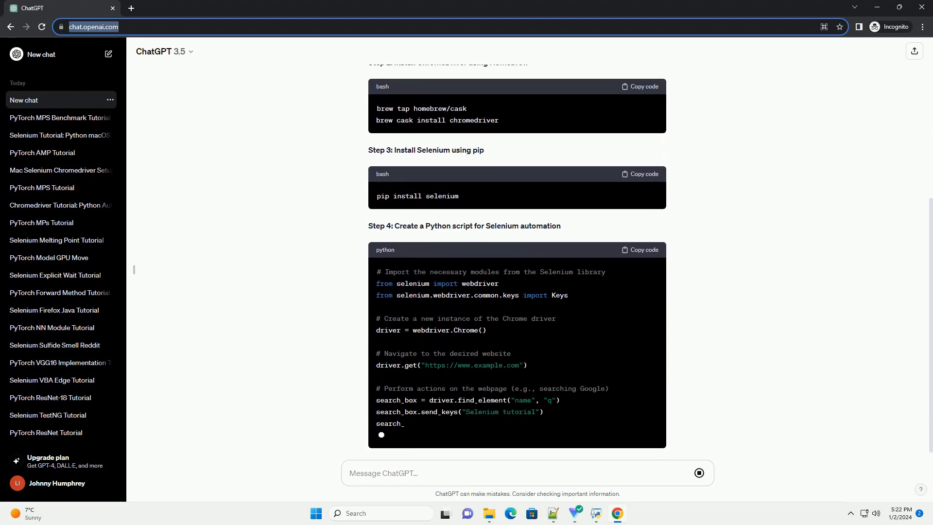
scroll("down", 3)
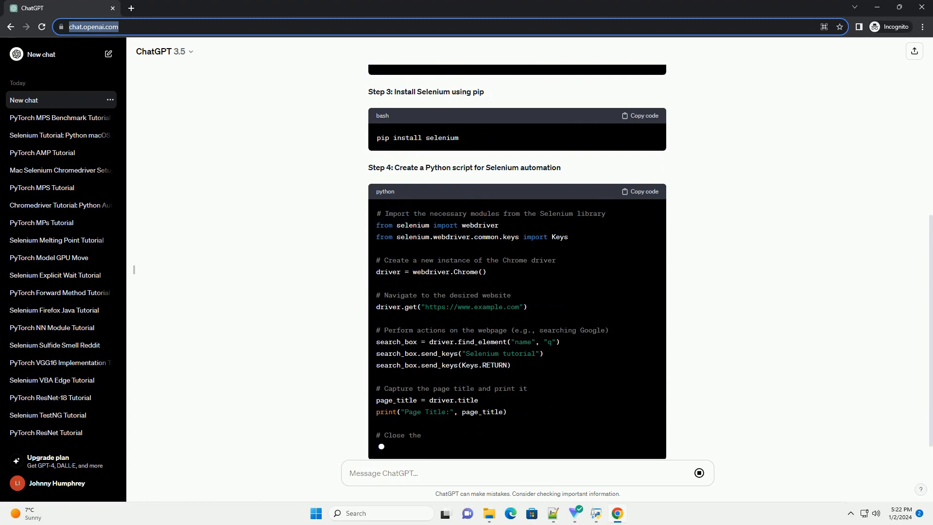
scroll("down", 3)
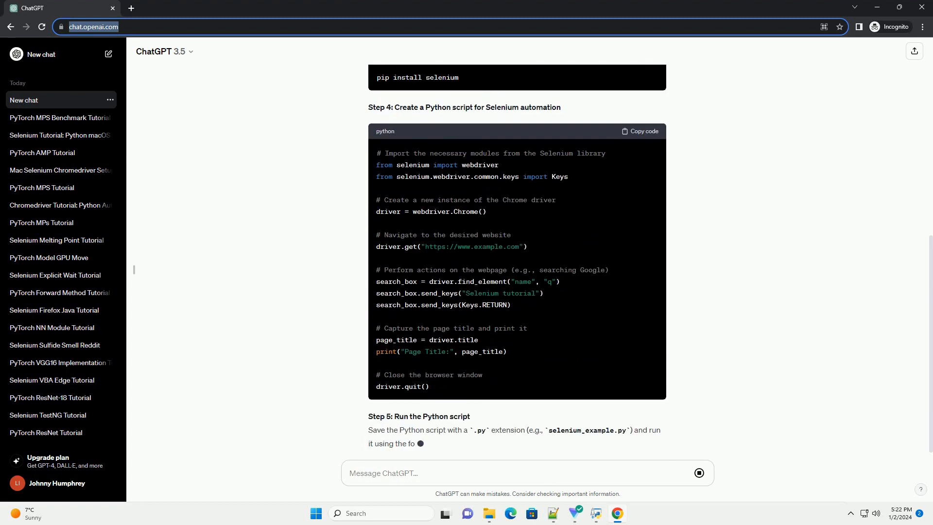
scroll("down", 3)
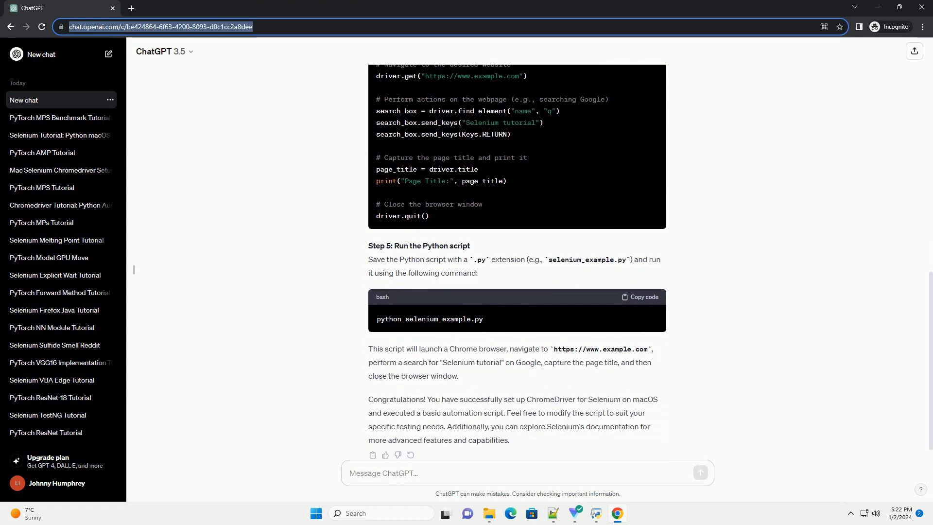
scroll("down", 3)
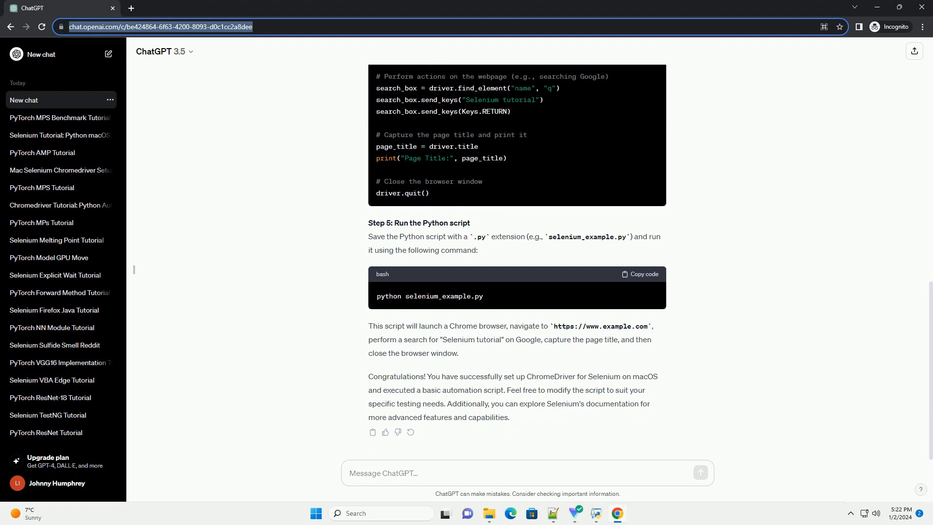